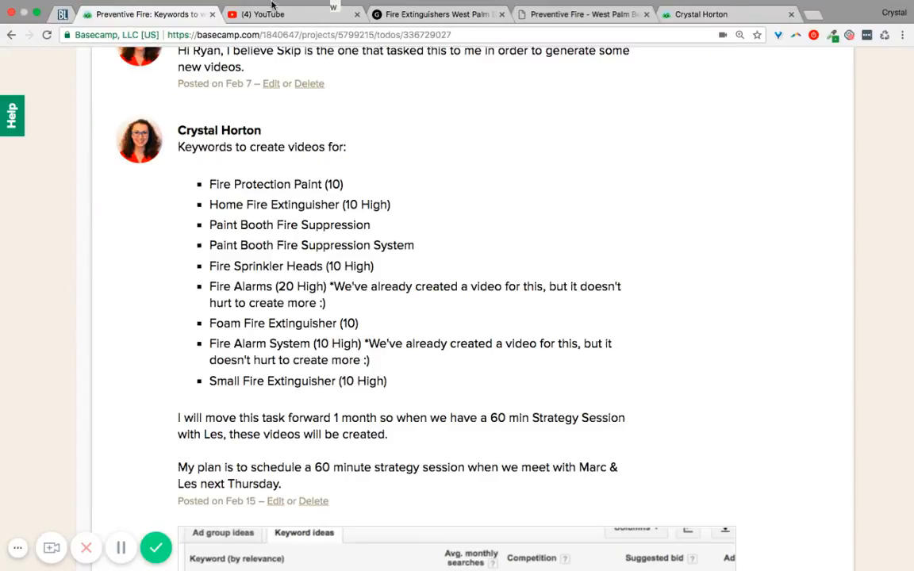
# - Review the fire extinguisher servicing video's title, description and tags without changing them
pyautogui.click(293, 14)
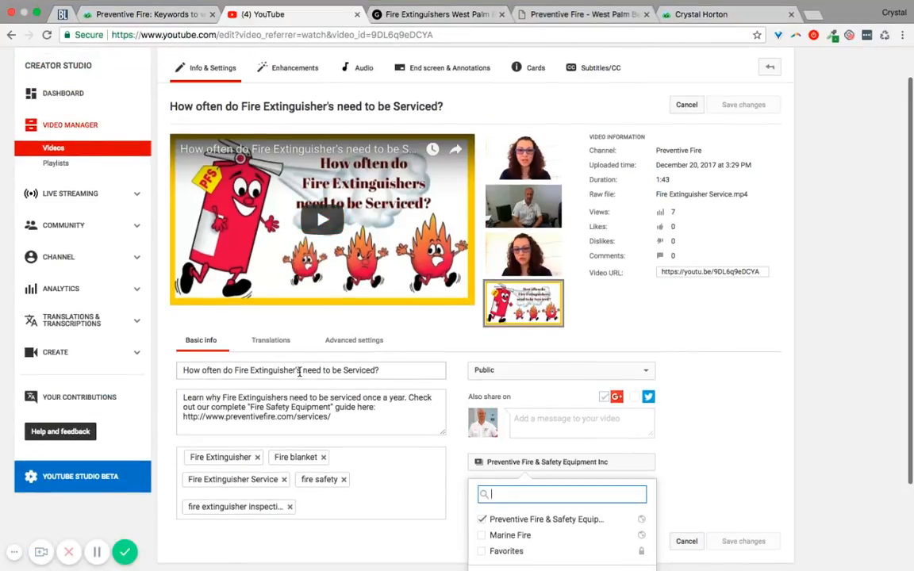
pyautogui.doubleClick(267, 370)
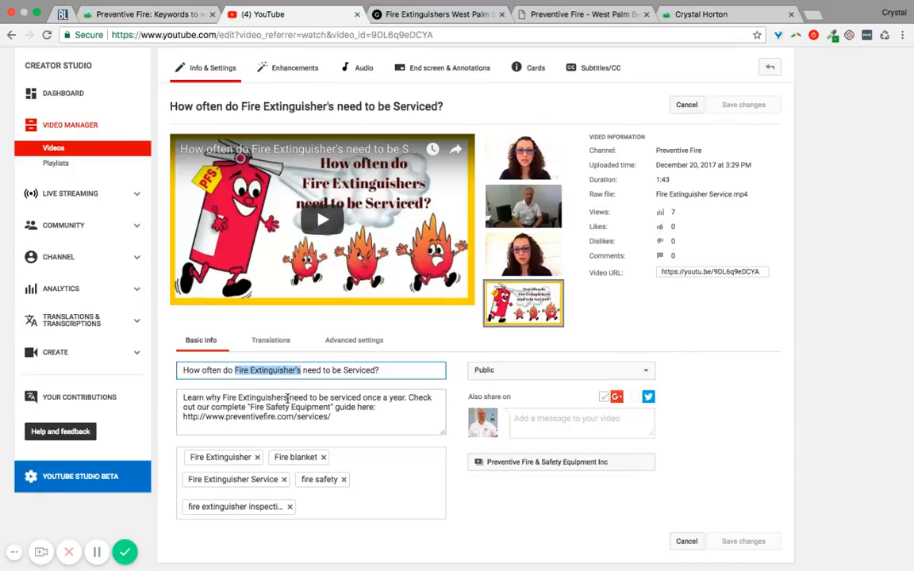
pyautogui.click(336, 416)
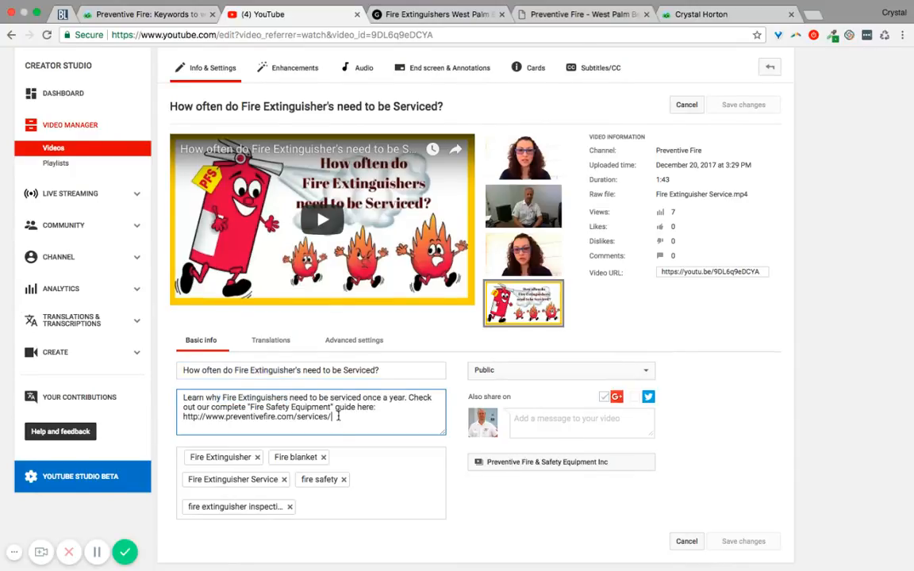
pyautogui.scroll(-3)
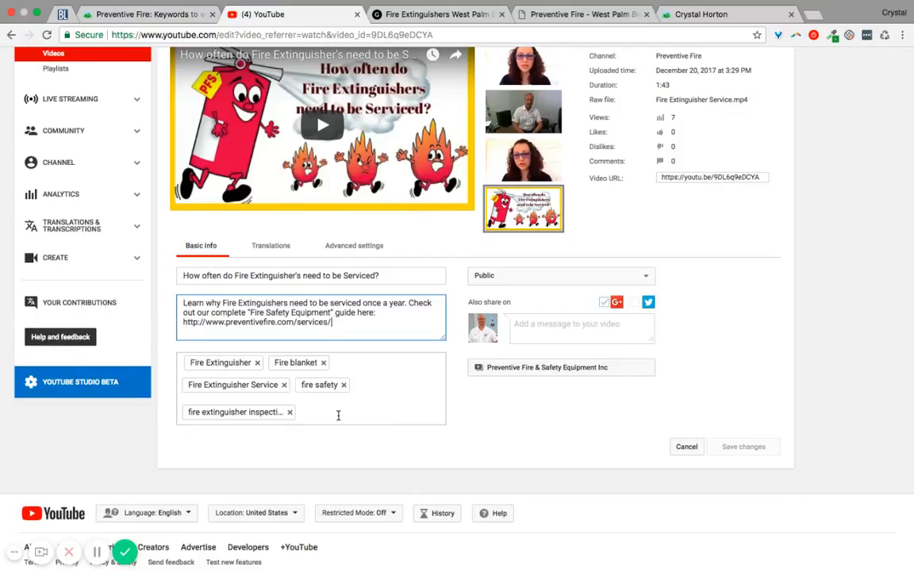
pyautogui.tripleClick(308, 311)
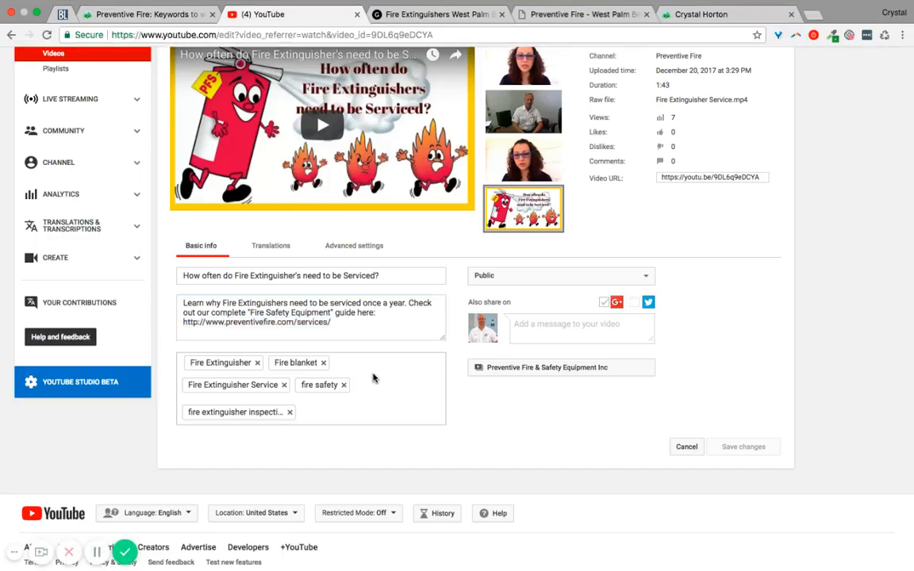
# - Check which West Palm Beach fire keywords show Google video results in the Rankings Table
pyautogui.click(436, 14)
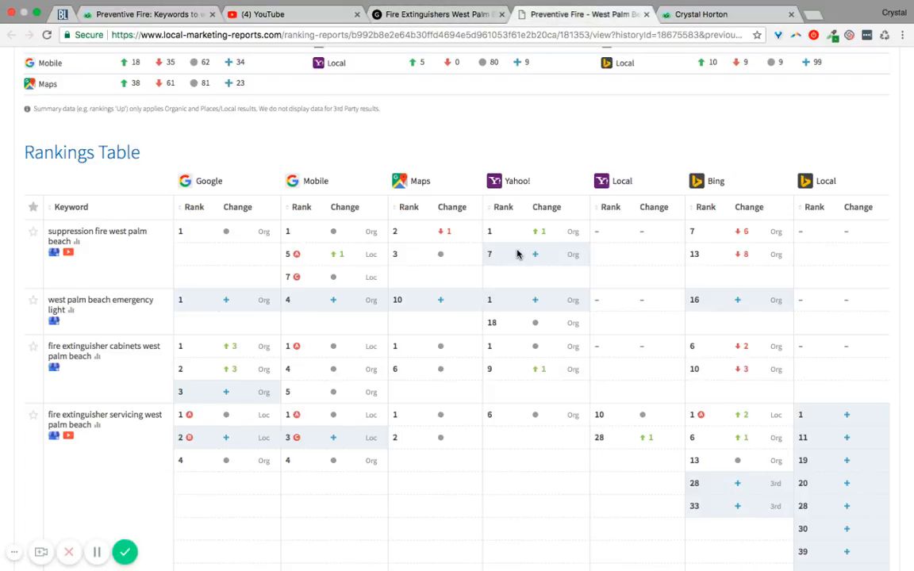
pyautogui.moveTo(69, 253)
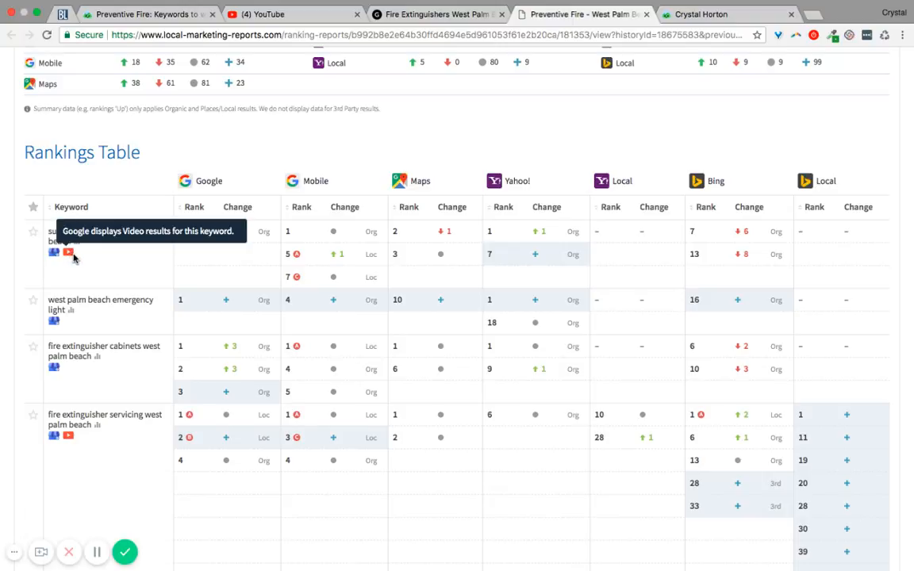
pyautogui.moveTo(71, 257)
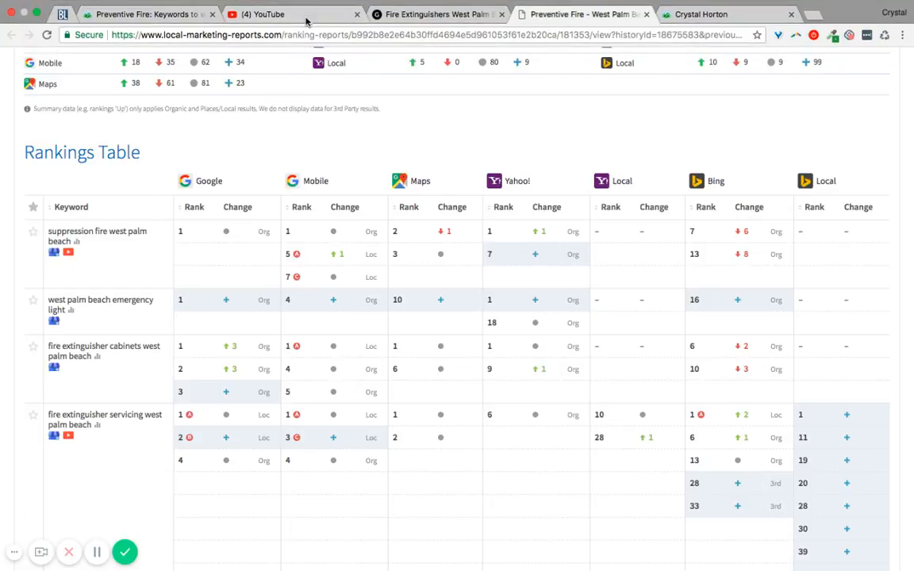
# - Open the playlist dropdown and close it, keeping the Preventive Fire & Safety Equipment Inc playlist
pyautogui.click(266, 13)
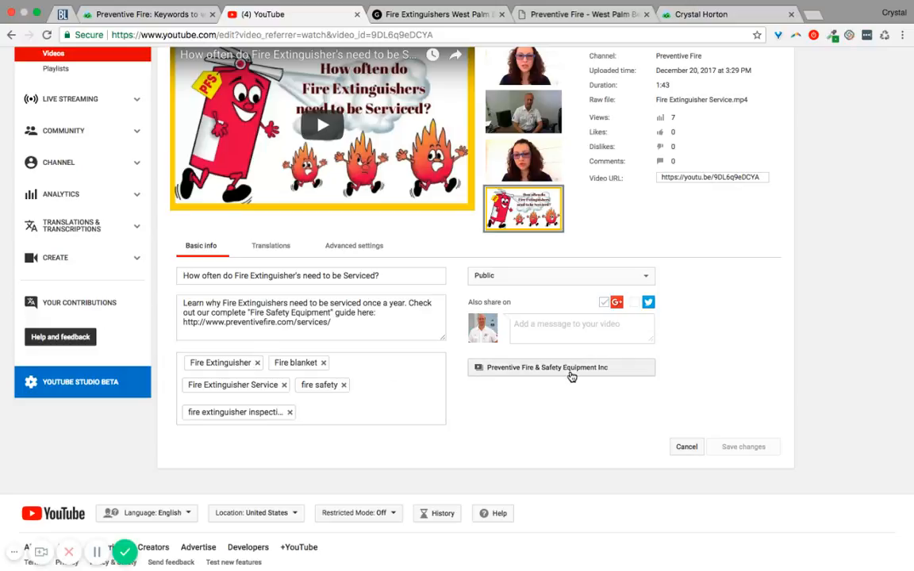
pyautogui.click(561, 368)
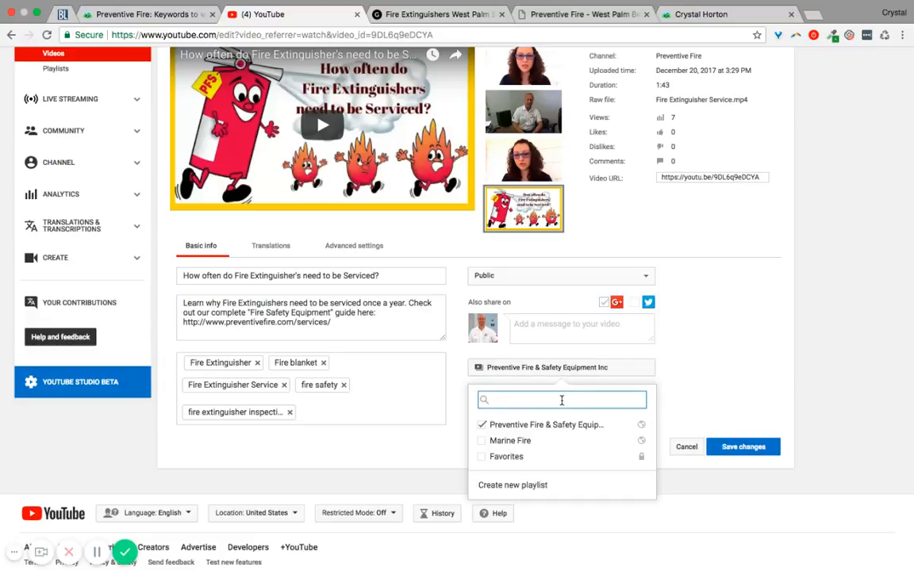
pyautogui.moveTo(562, 400)
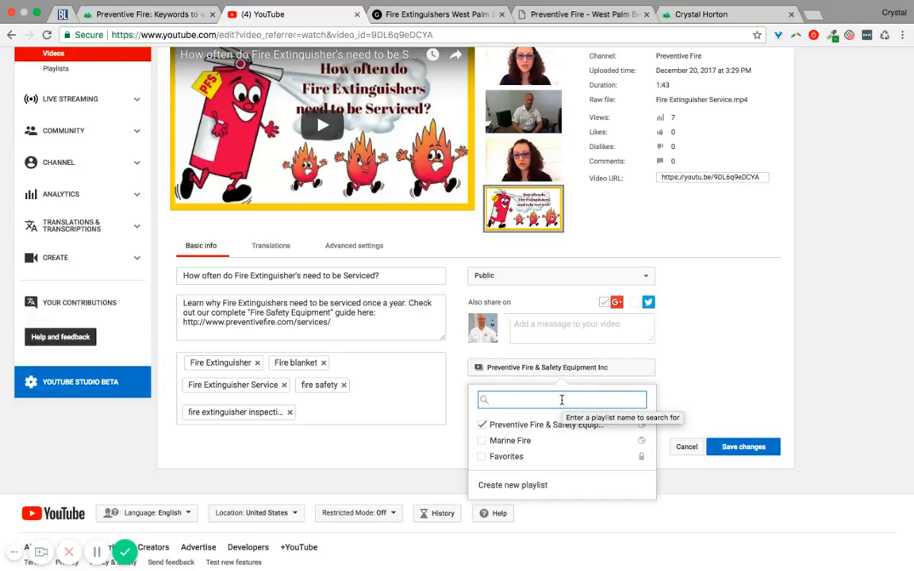
pyautogui.moveTo(574, 477)
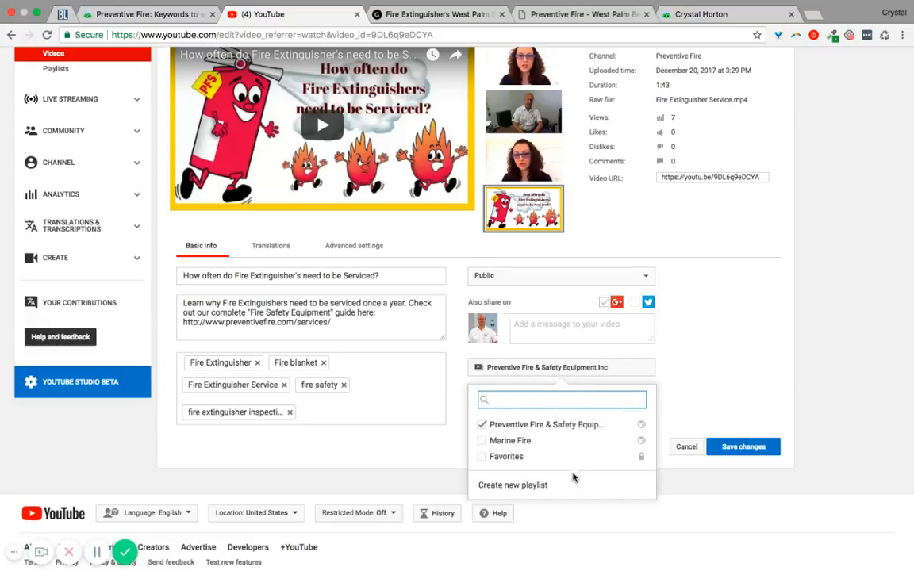
pyautogui.moveTo(562, 430)
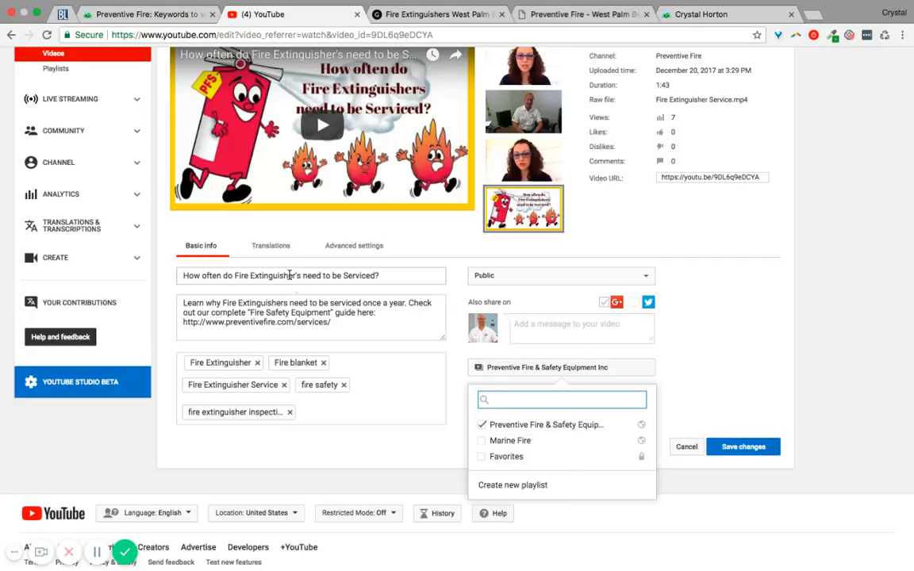
pyautogui.click(513, 485)
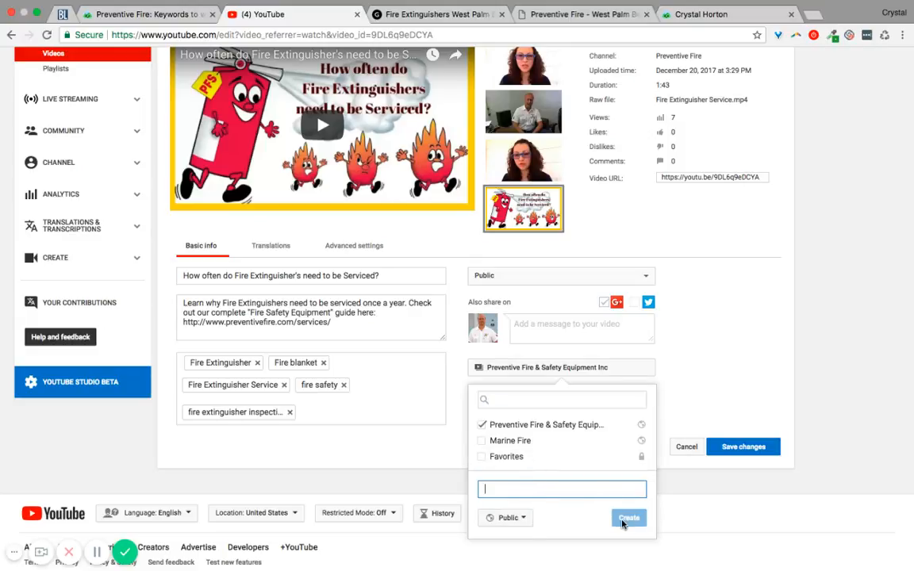
pyautogui.click(547, 368)
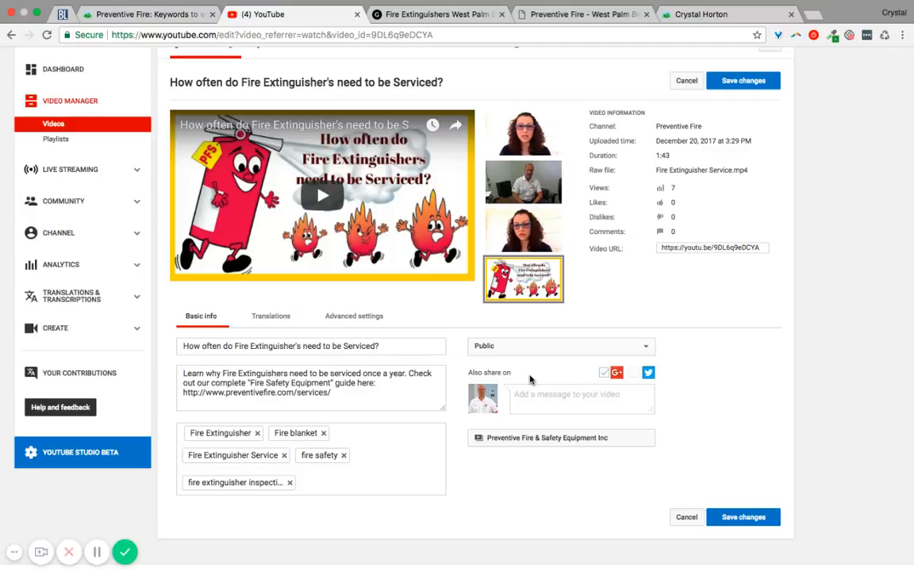
pyautogui.moveTo(561, 89)
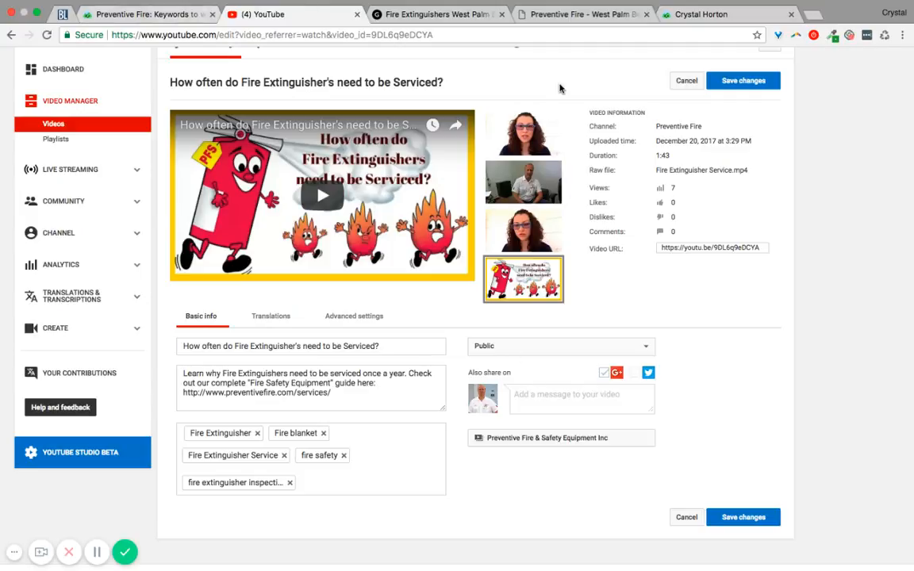
pyautogui.moveTo(124, 552)
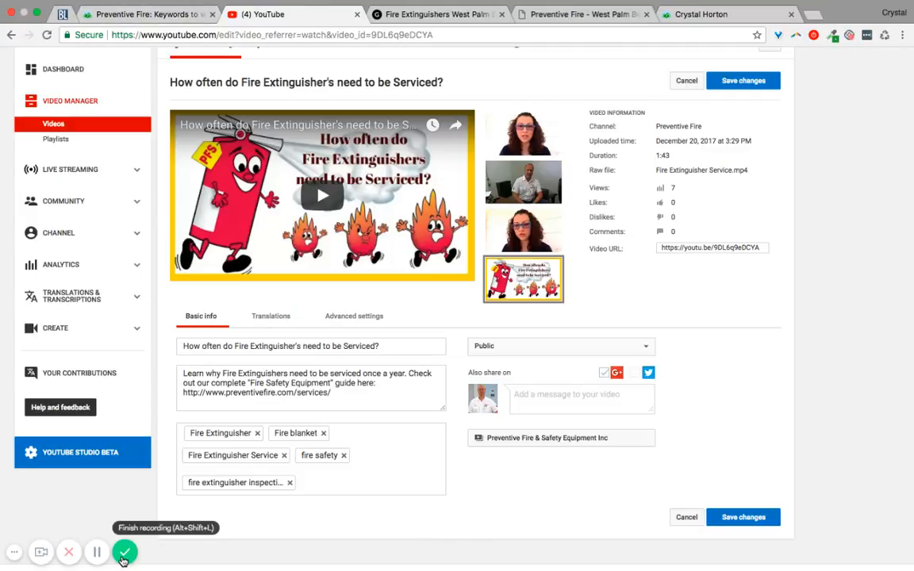